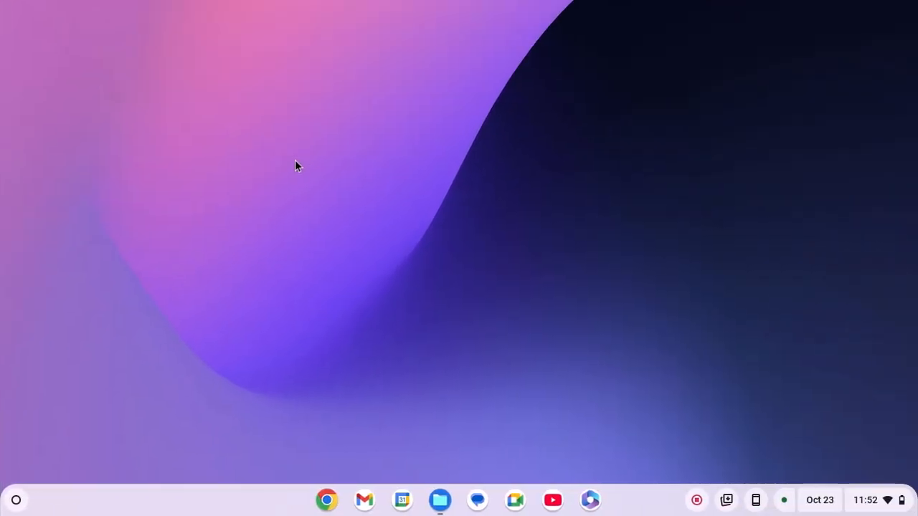
pyautogui.moveTo(359, 239)
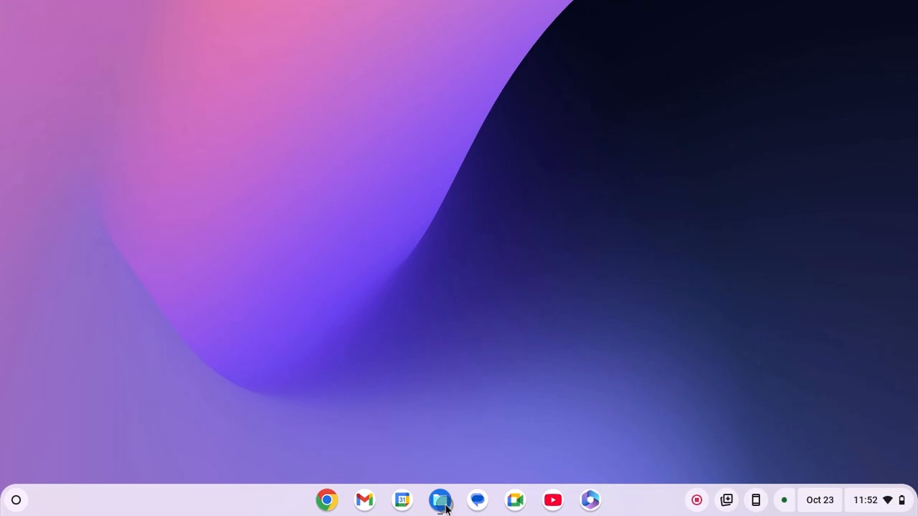
# Launch Files and select the Oct 8 screenshots, including the 1.04.46 PM one, in Downloads.
pyautogui.click(441, 498)
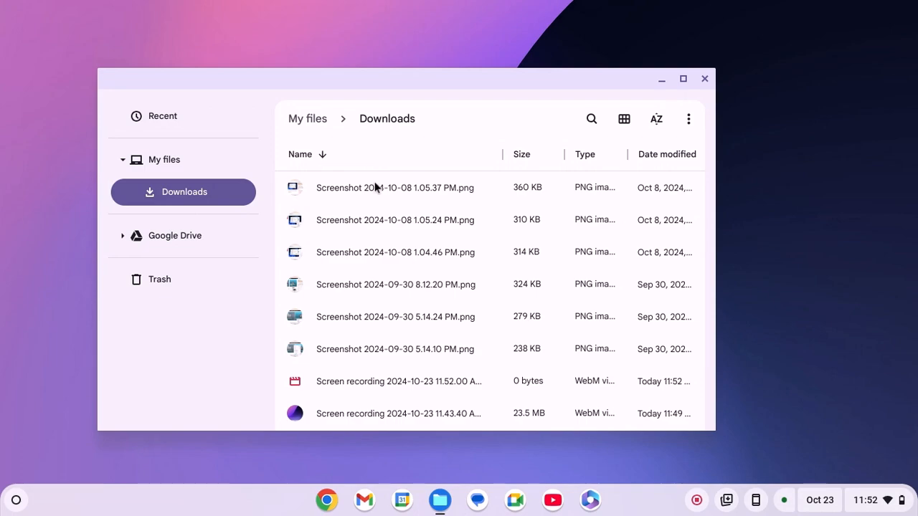
pyautogui.moveTo(374, 189)
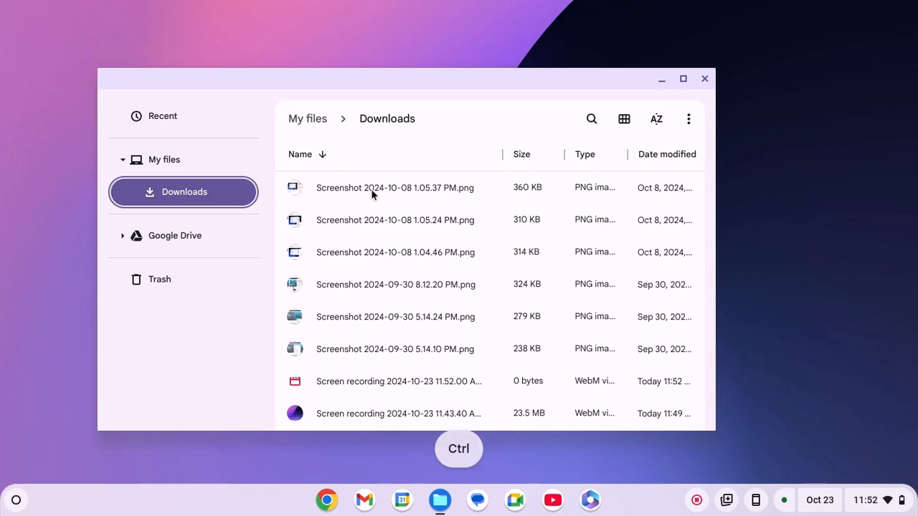
pyautogui.click(394, 252)
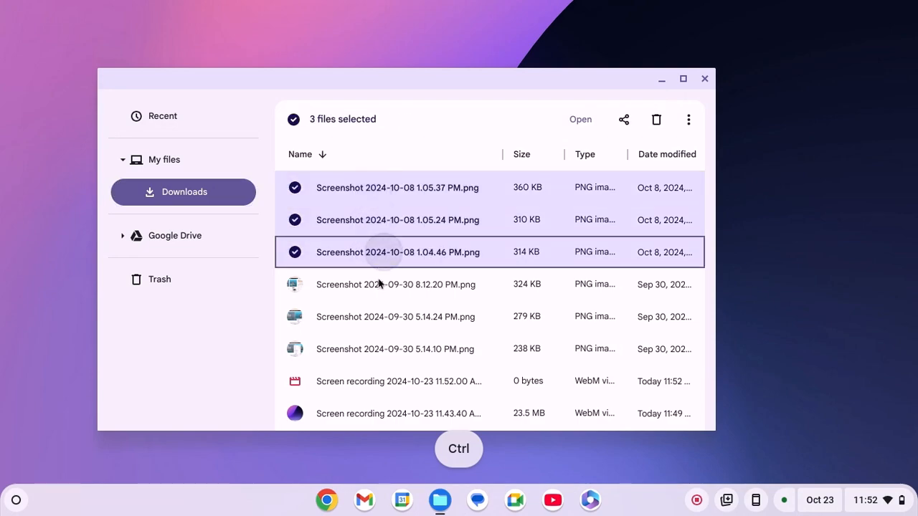
# Add the 8.12.20 PM screenshot to the selection and zip all four into Archive.zip.
pyautogui.rightClick(394, 285)
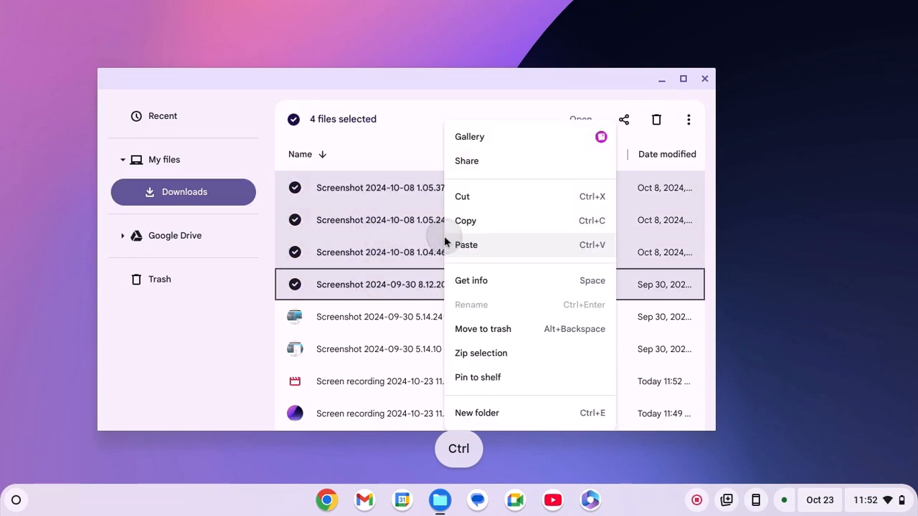
pyautogui.moveTo(518, 364)
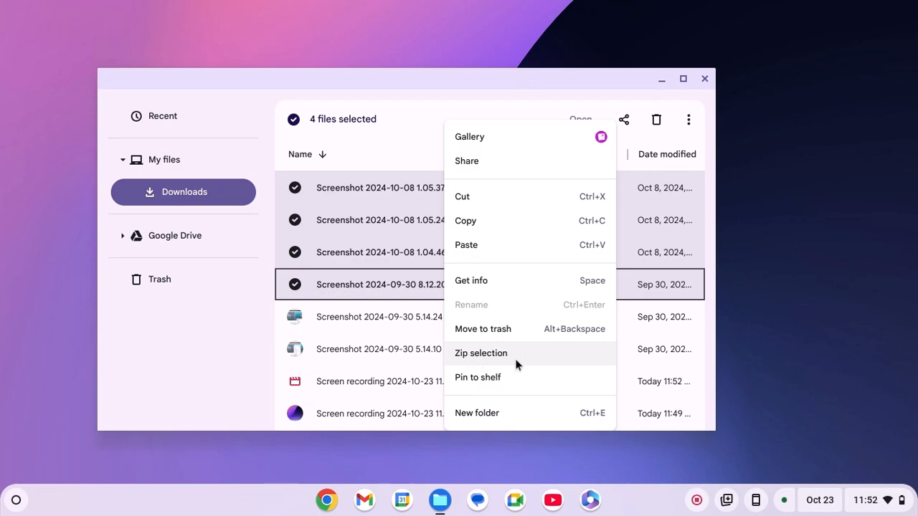
pyautogui.moveTo(550, 359)
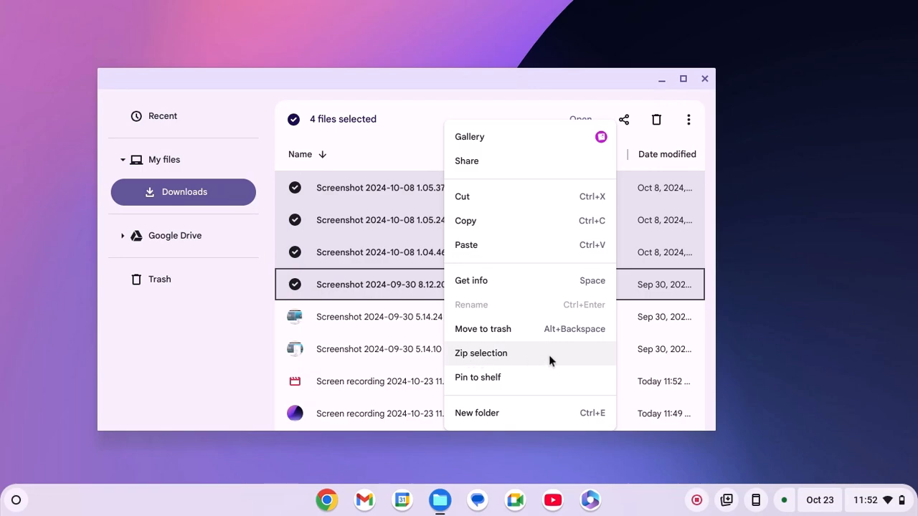
pyautogui.click(481, 354)
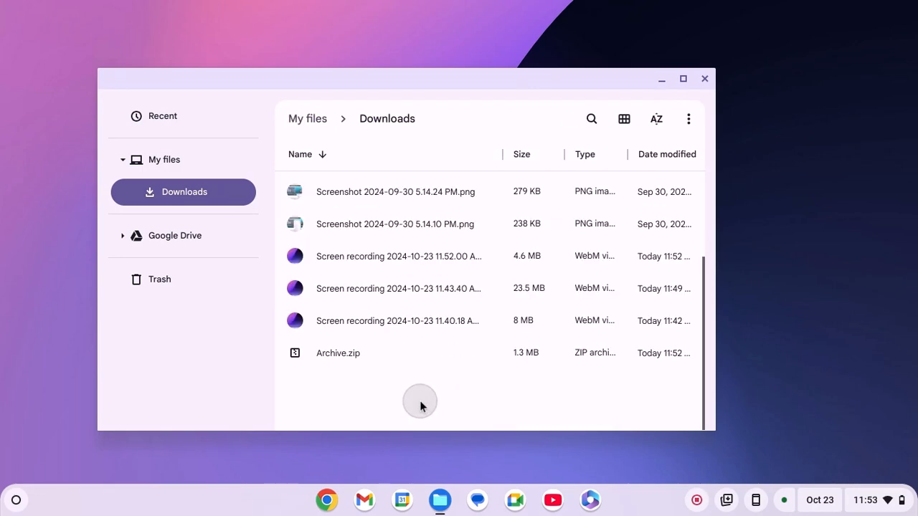
pyautogui.moveTo(358, 361)
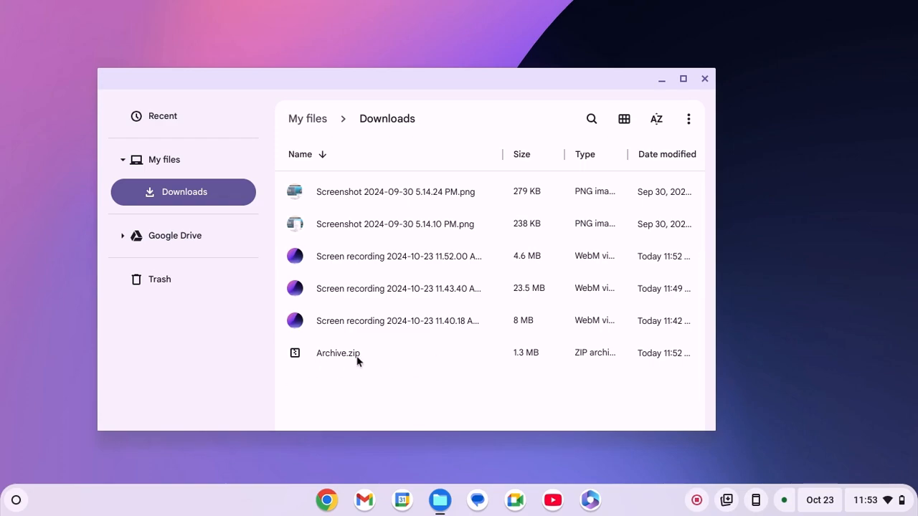
# Start renaming Archive.zip from its right-click menu so it becomes Test.zip.
pyautogui.rightClick(355, 357)
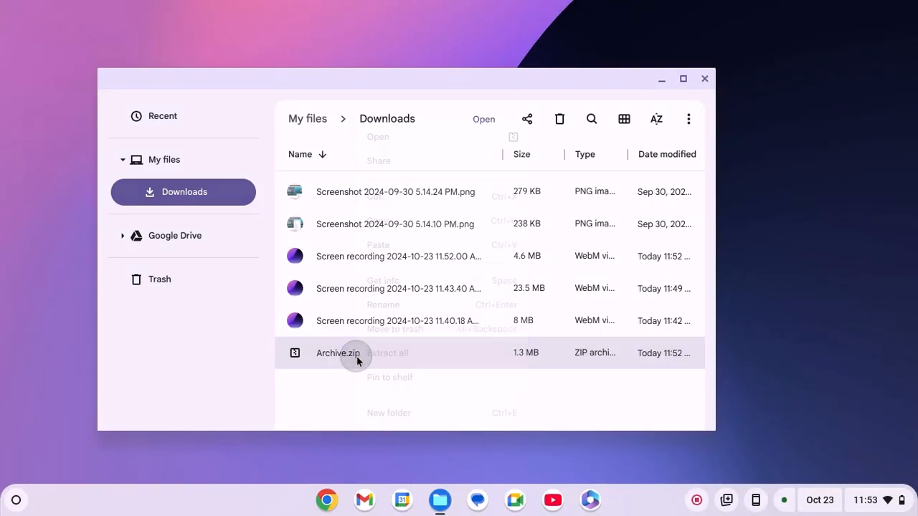
pyautogui.rightClick(357, 354)
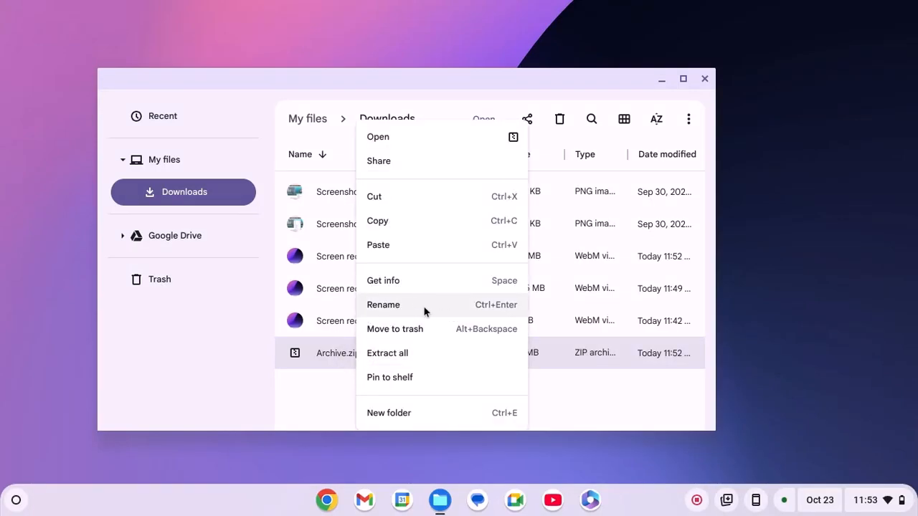
pyautogui.click(383, 305)
pyautogui.write('Test')
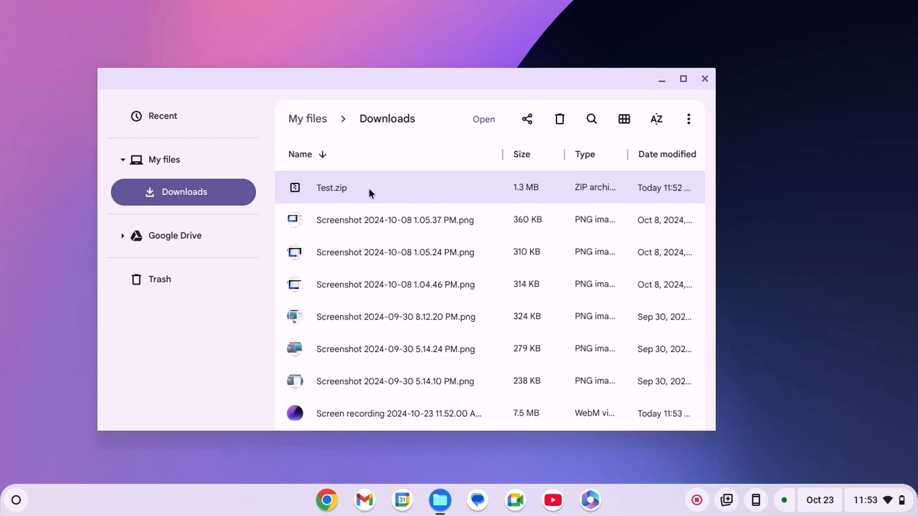
pyautogui.moveTo(393, 188)
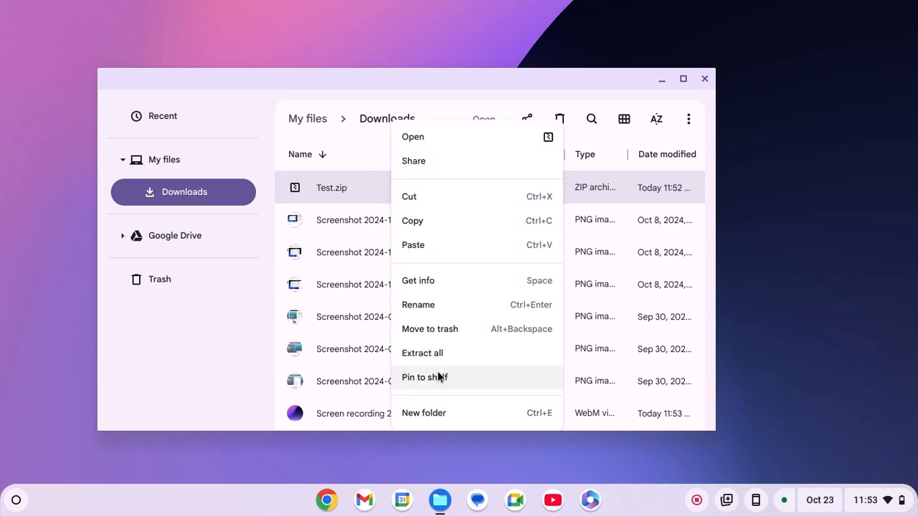
pyautogui.moveTo(525, 350)
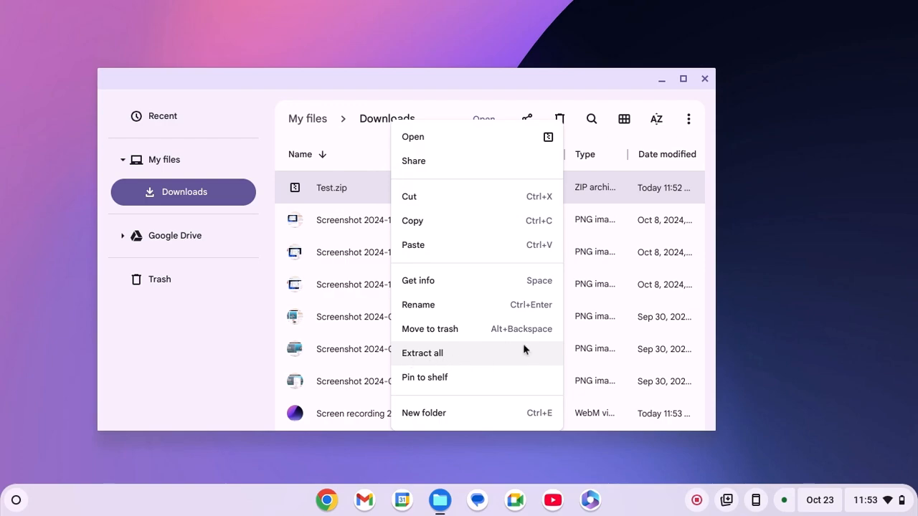
# Extract all of Test.zip into a new Test folder.
pyautogui.click(422, 353)
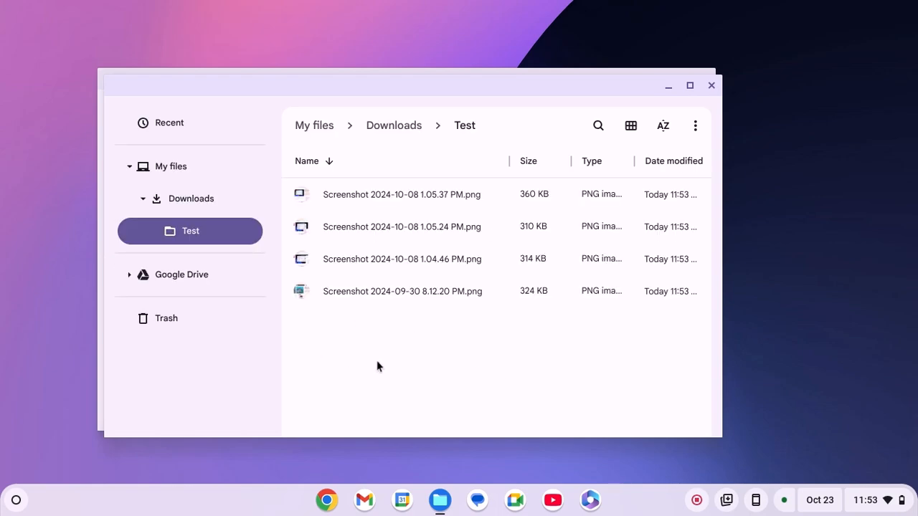
pyautogui.moveTo(546, 249)
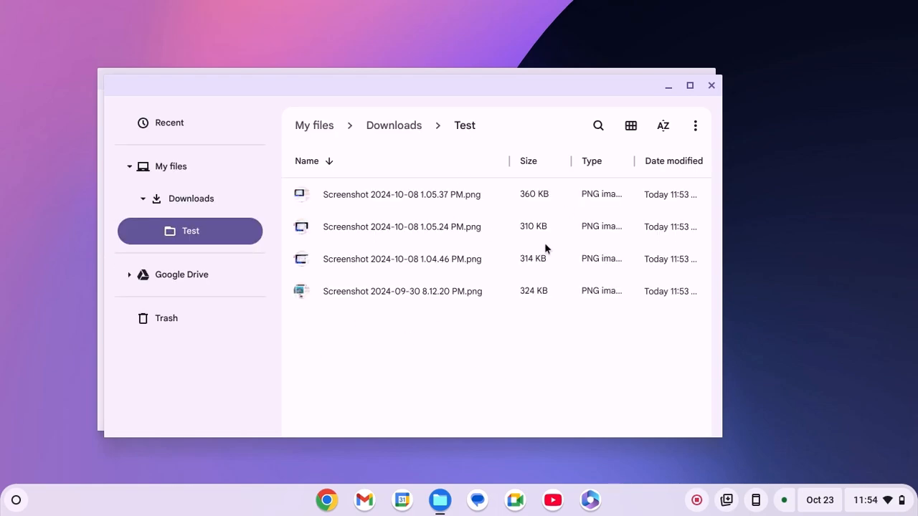
pyautogui.moveTo(488, 358)
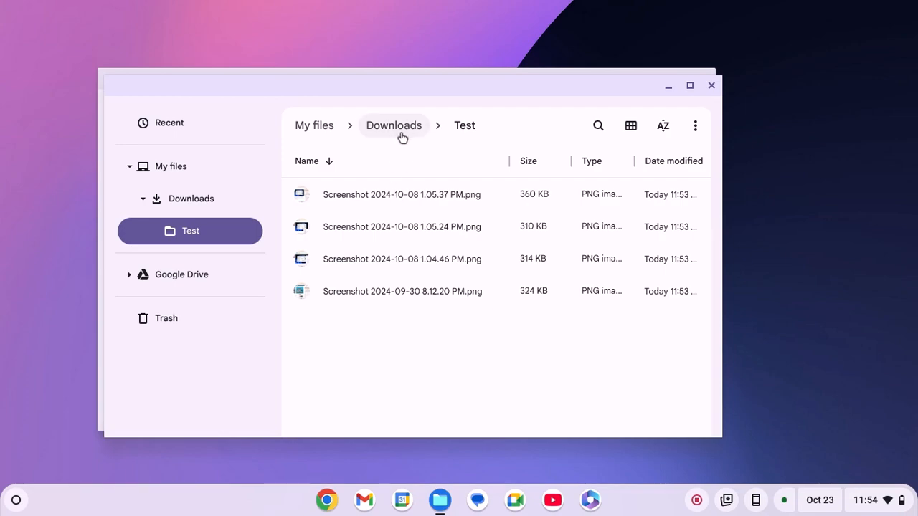
# Return to Downloads and open the extracted Test folder to check the four screenshots.
pyautogui.click(394, 125)
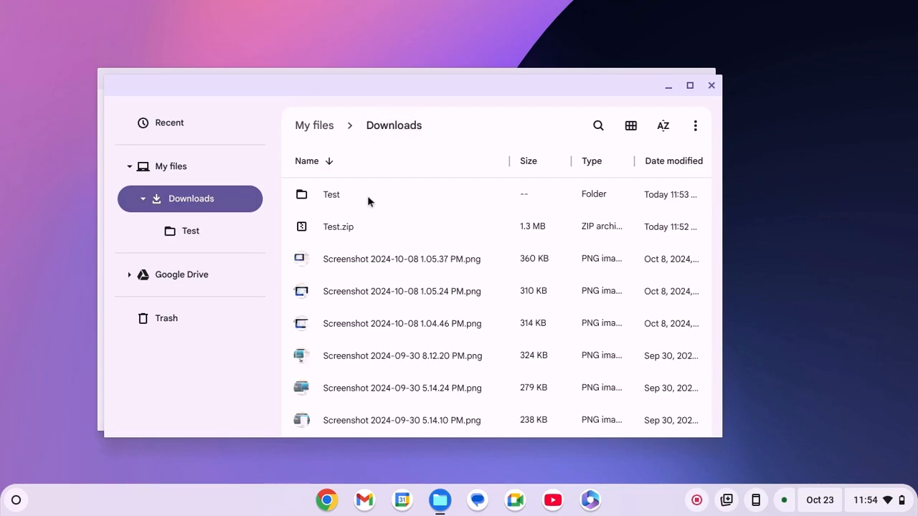
pyautogui.doubleClick(331, 194)
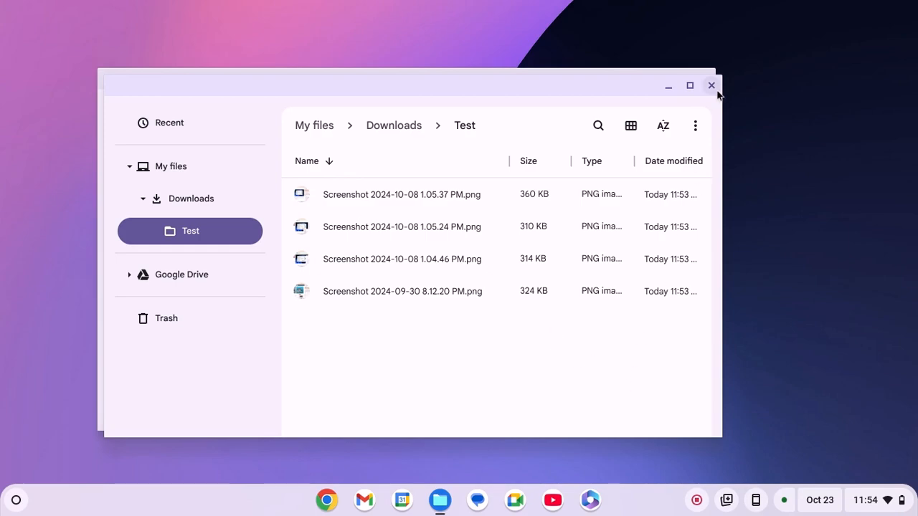
# Close both Files windows, leaving the desktop.
pyautogui.click(191, 199)
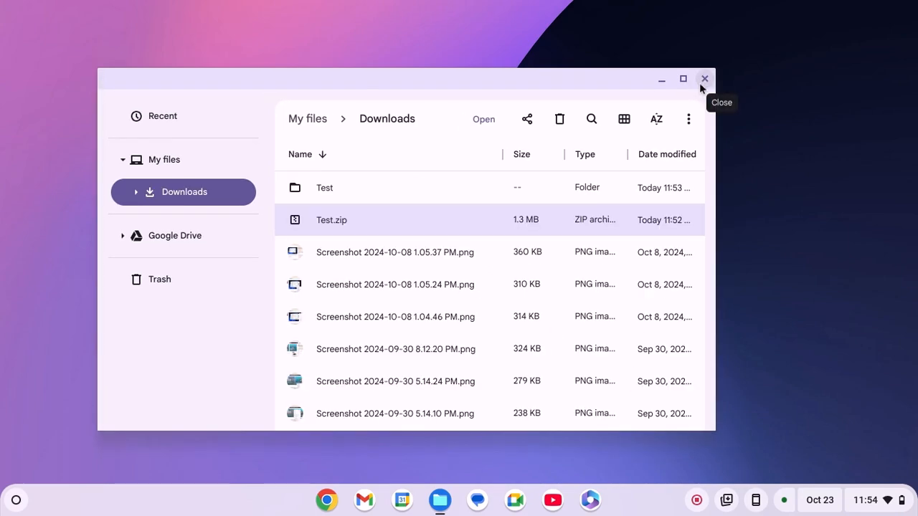
pyautogui.click(703, 79)
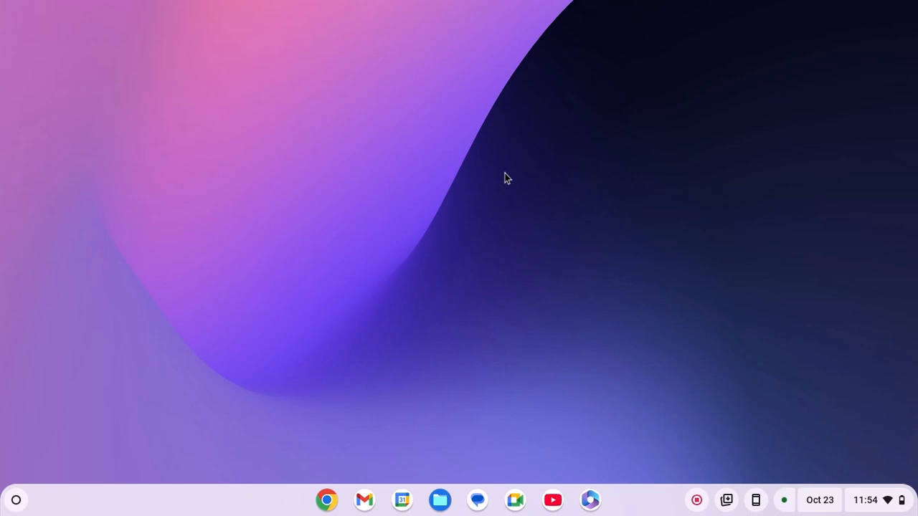